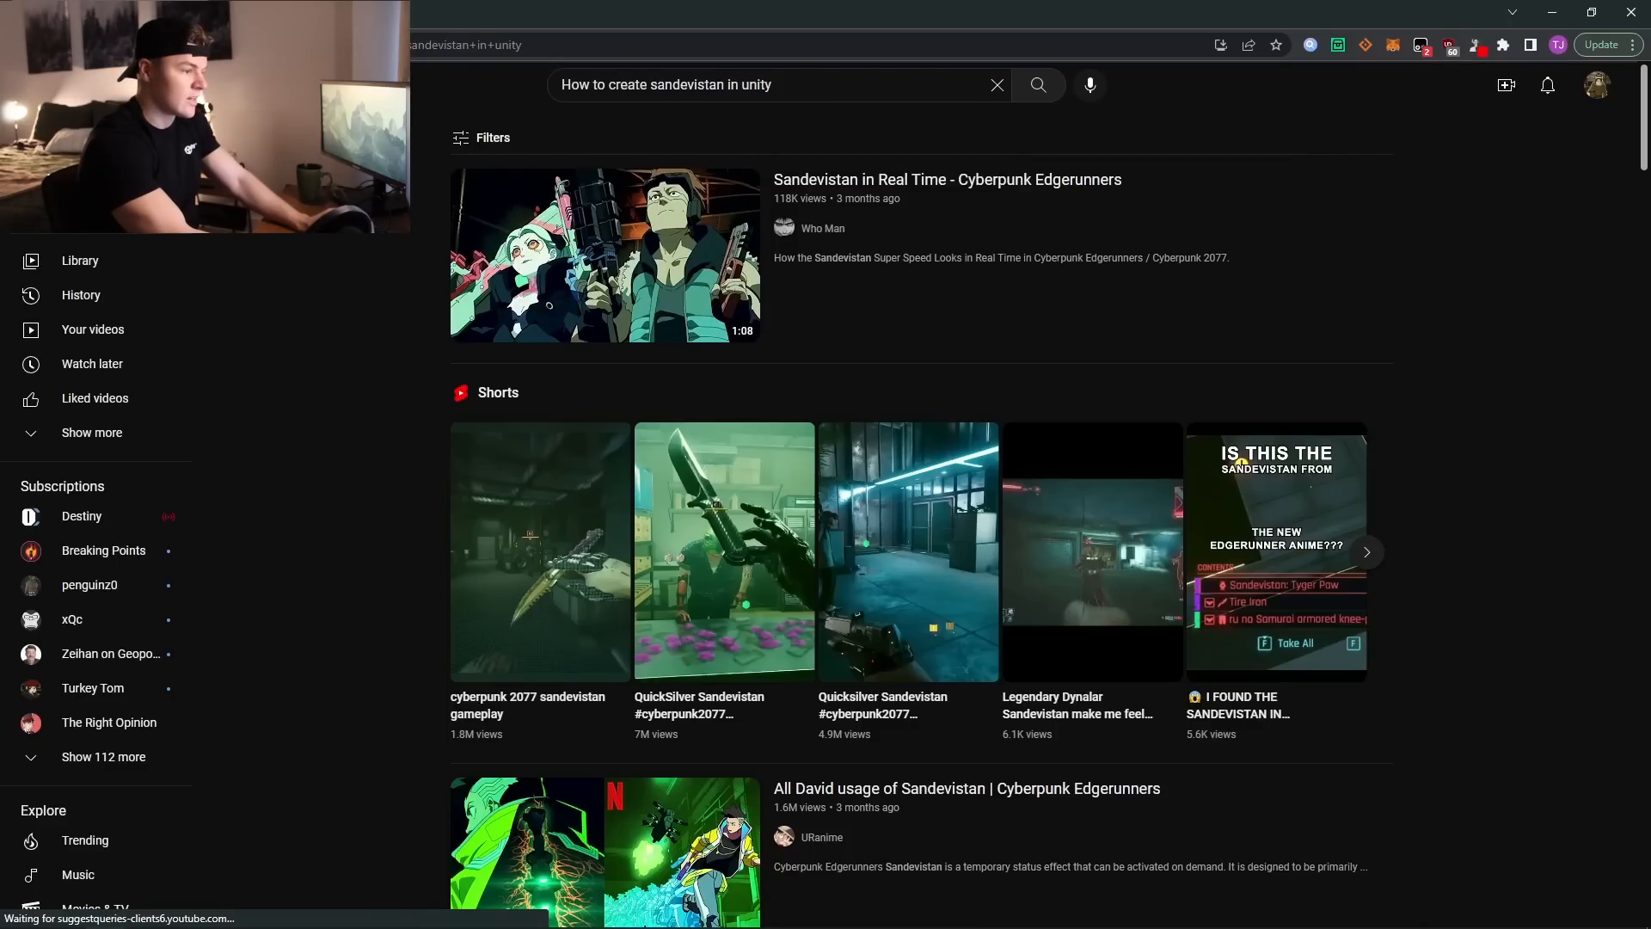
Scroll through the VFX artist's uploaded videos on the channel's Videos list.
{"action": "scroll", "scroll_direction": "down", "scroll_amount": 3}
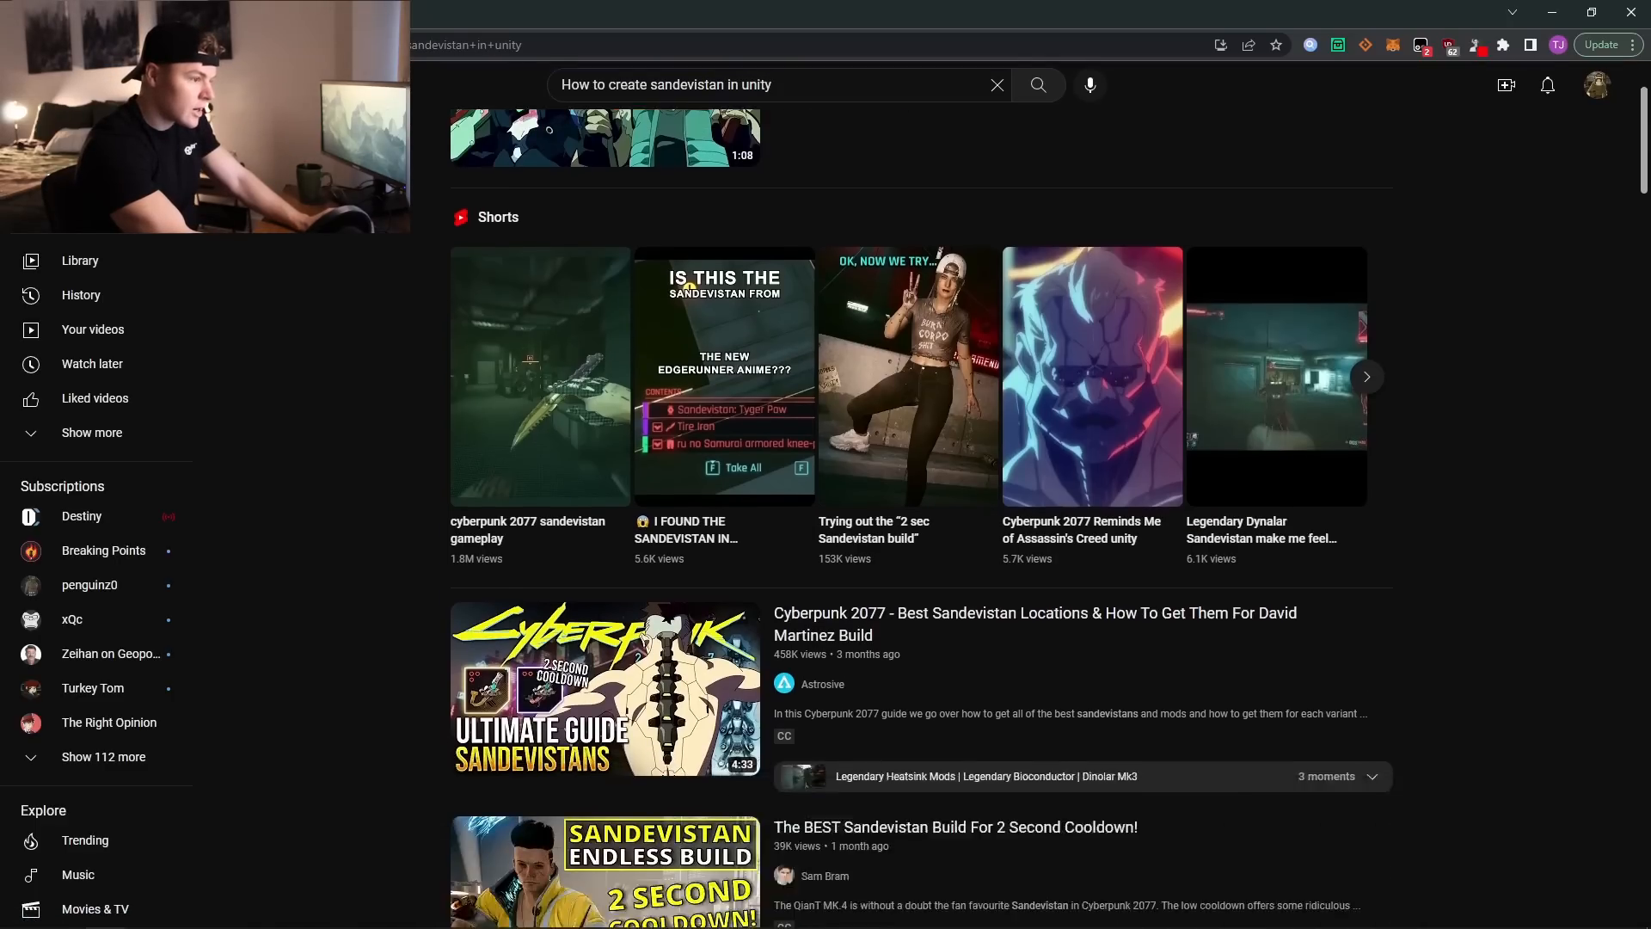
{"action": "scroll", "scroll_direction": "down", "scroll_amount": 3}
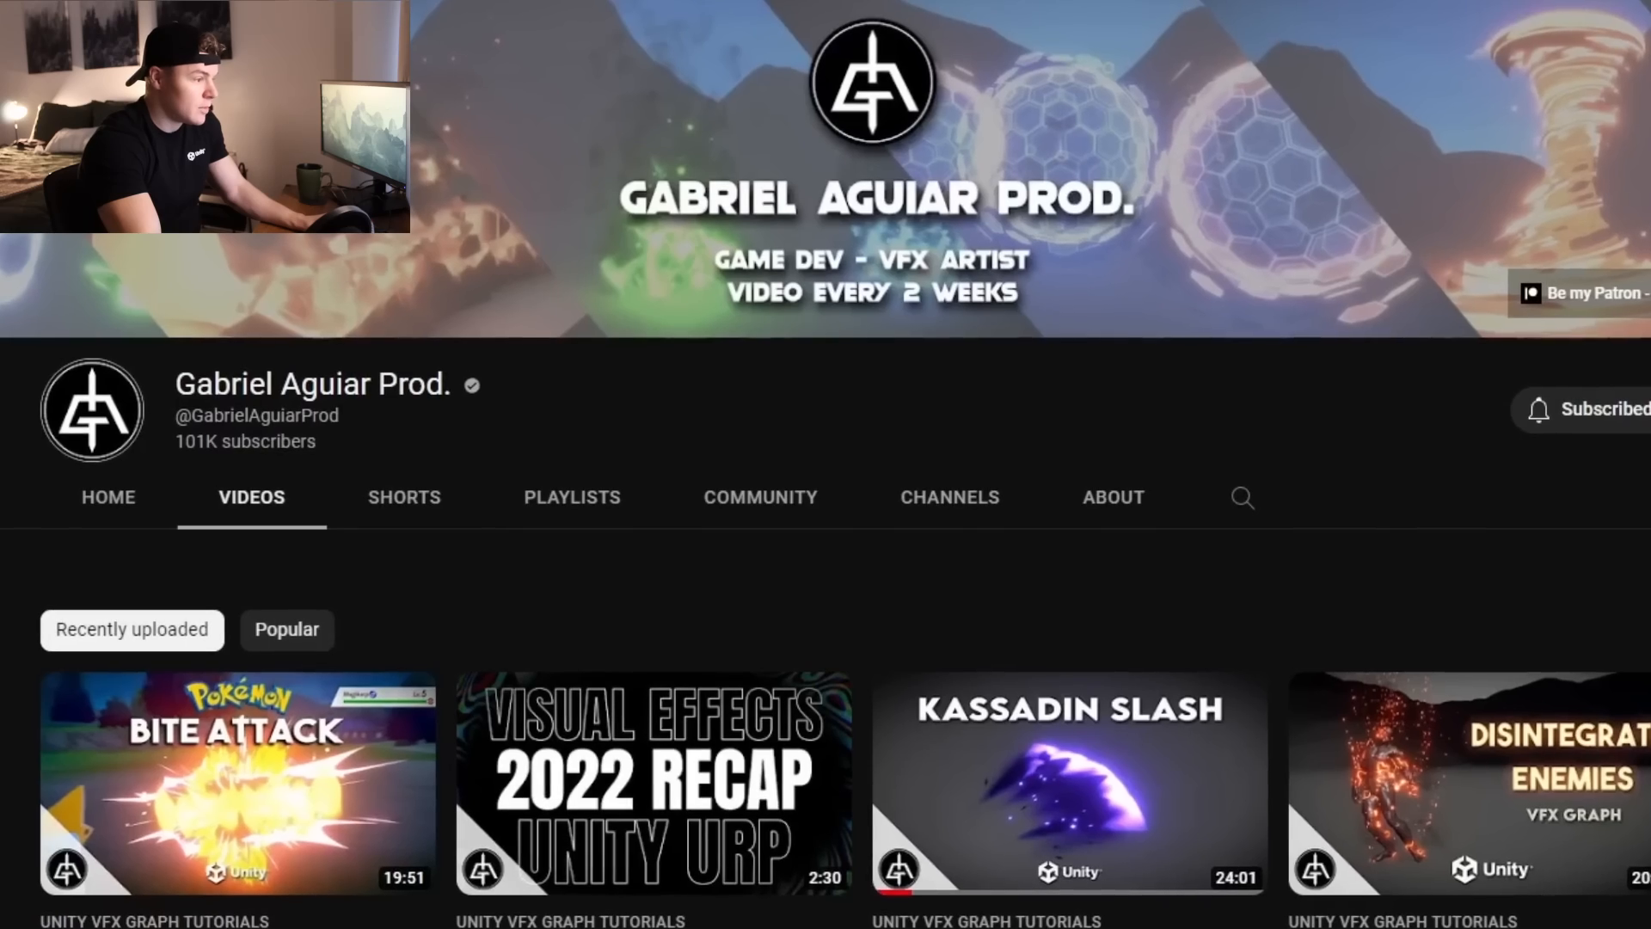
{"action": "scroll", "scroll_direction": "down", "scroll_amount": 3}
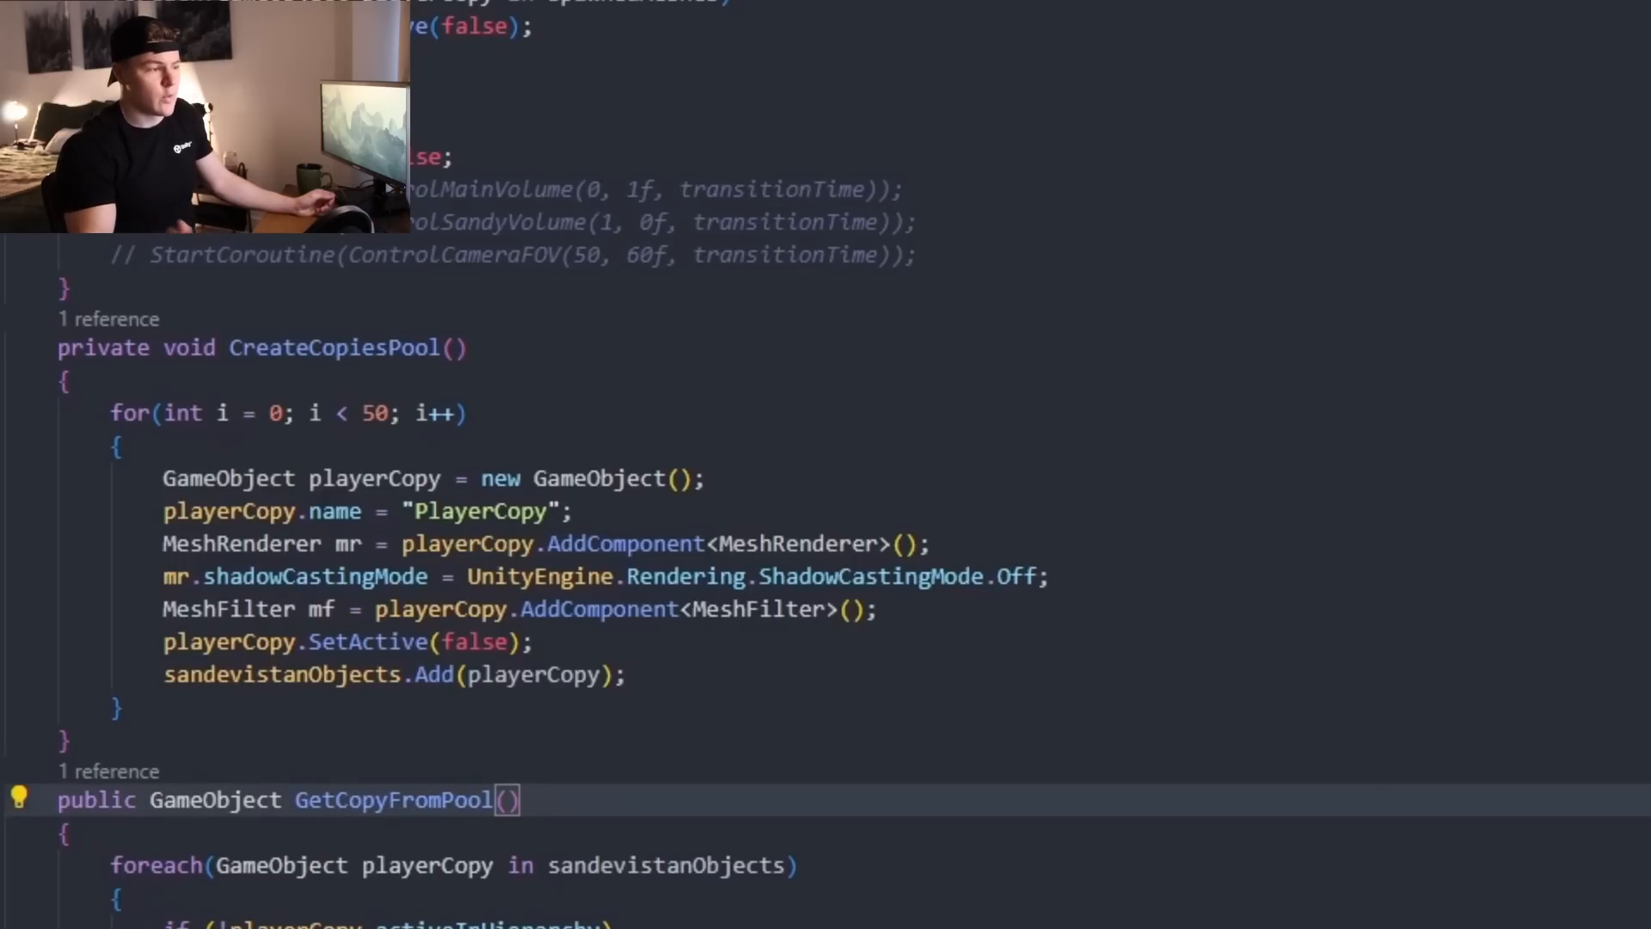
{"action": "left_click", "coordinate": [459, 348]}
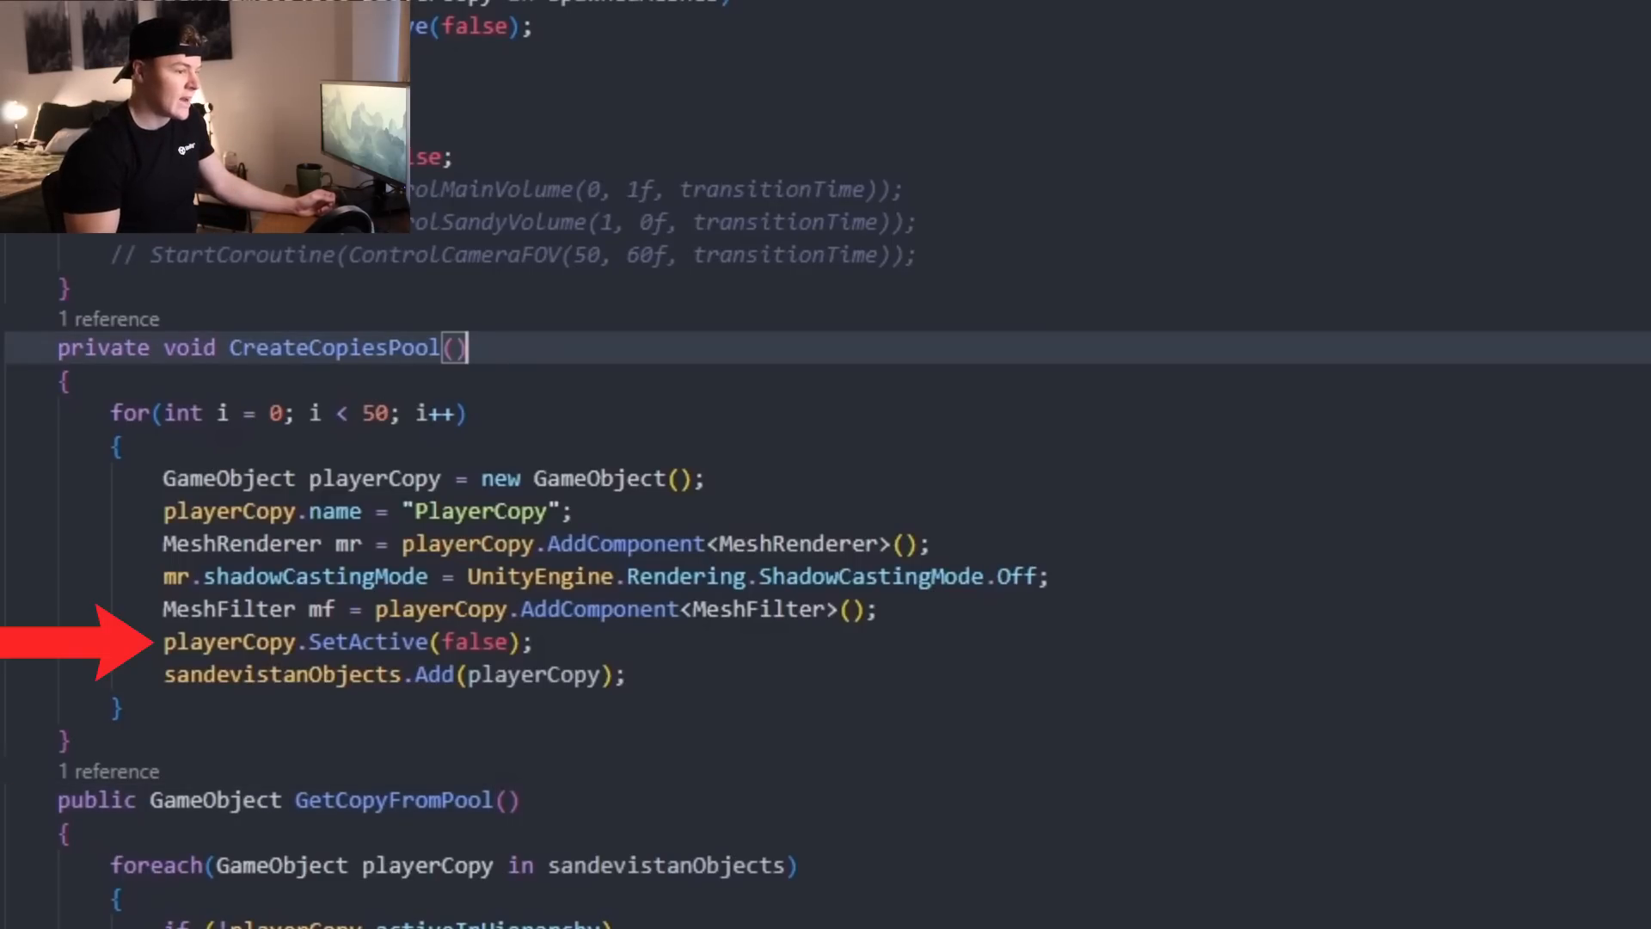
{"action": "scroll", "scroll_direction": "down", "scroll_amount": 3}
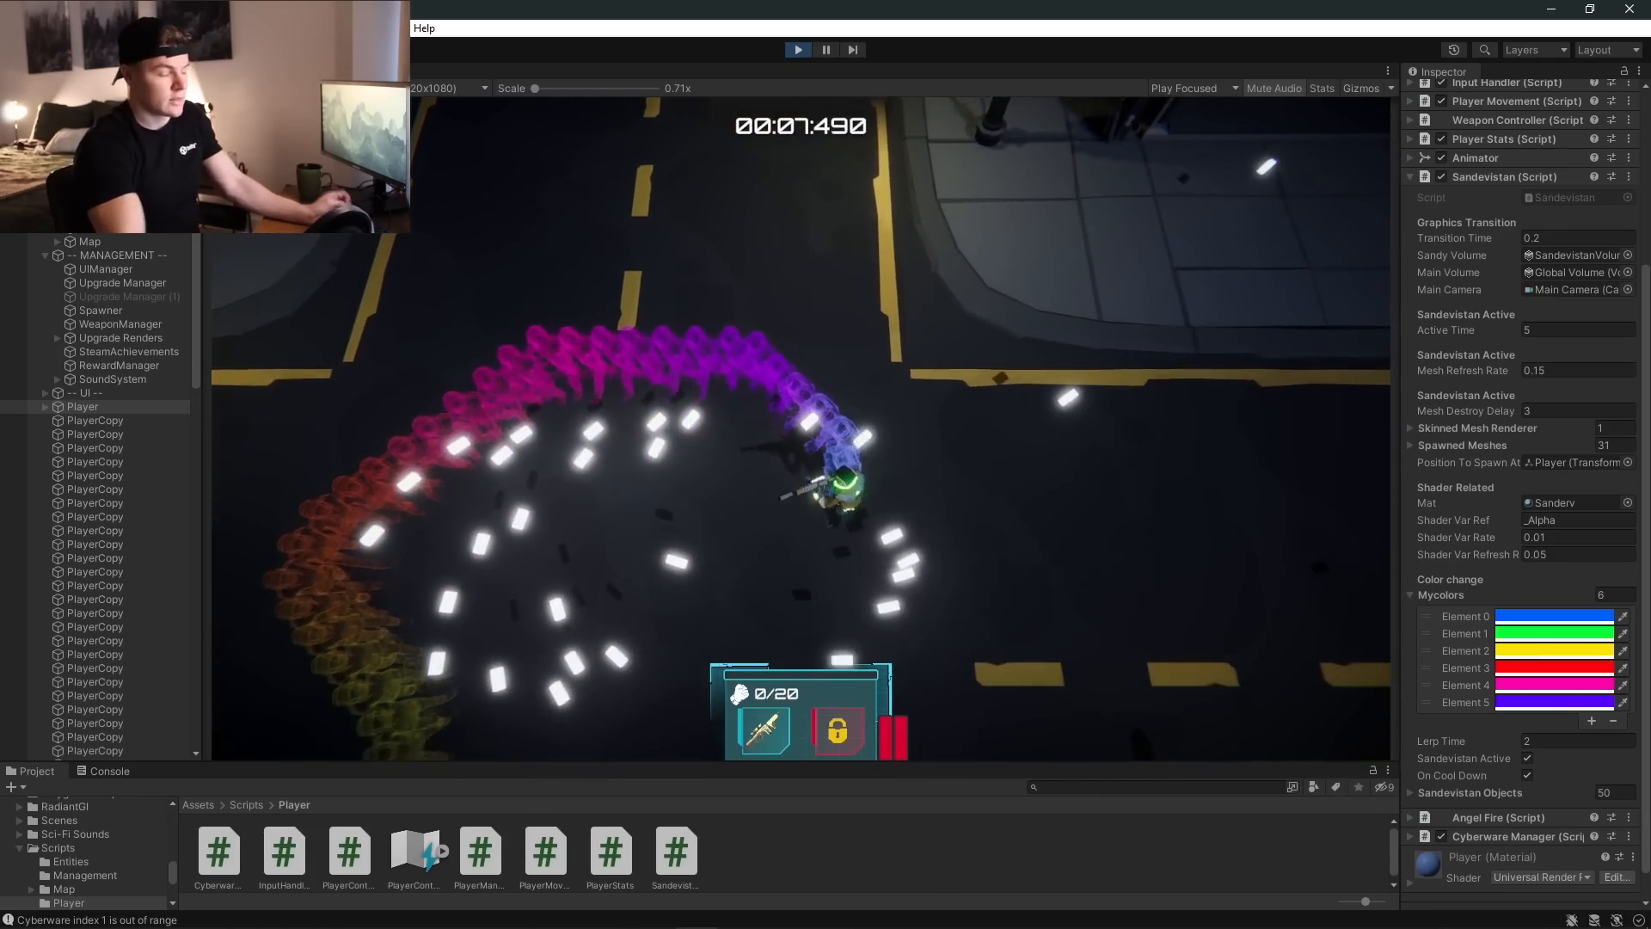
Trigger the Sandevistan so a rainbow trail of player copies follows the character.
{"action": "left_click", "coordinate": [99, 310]}
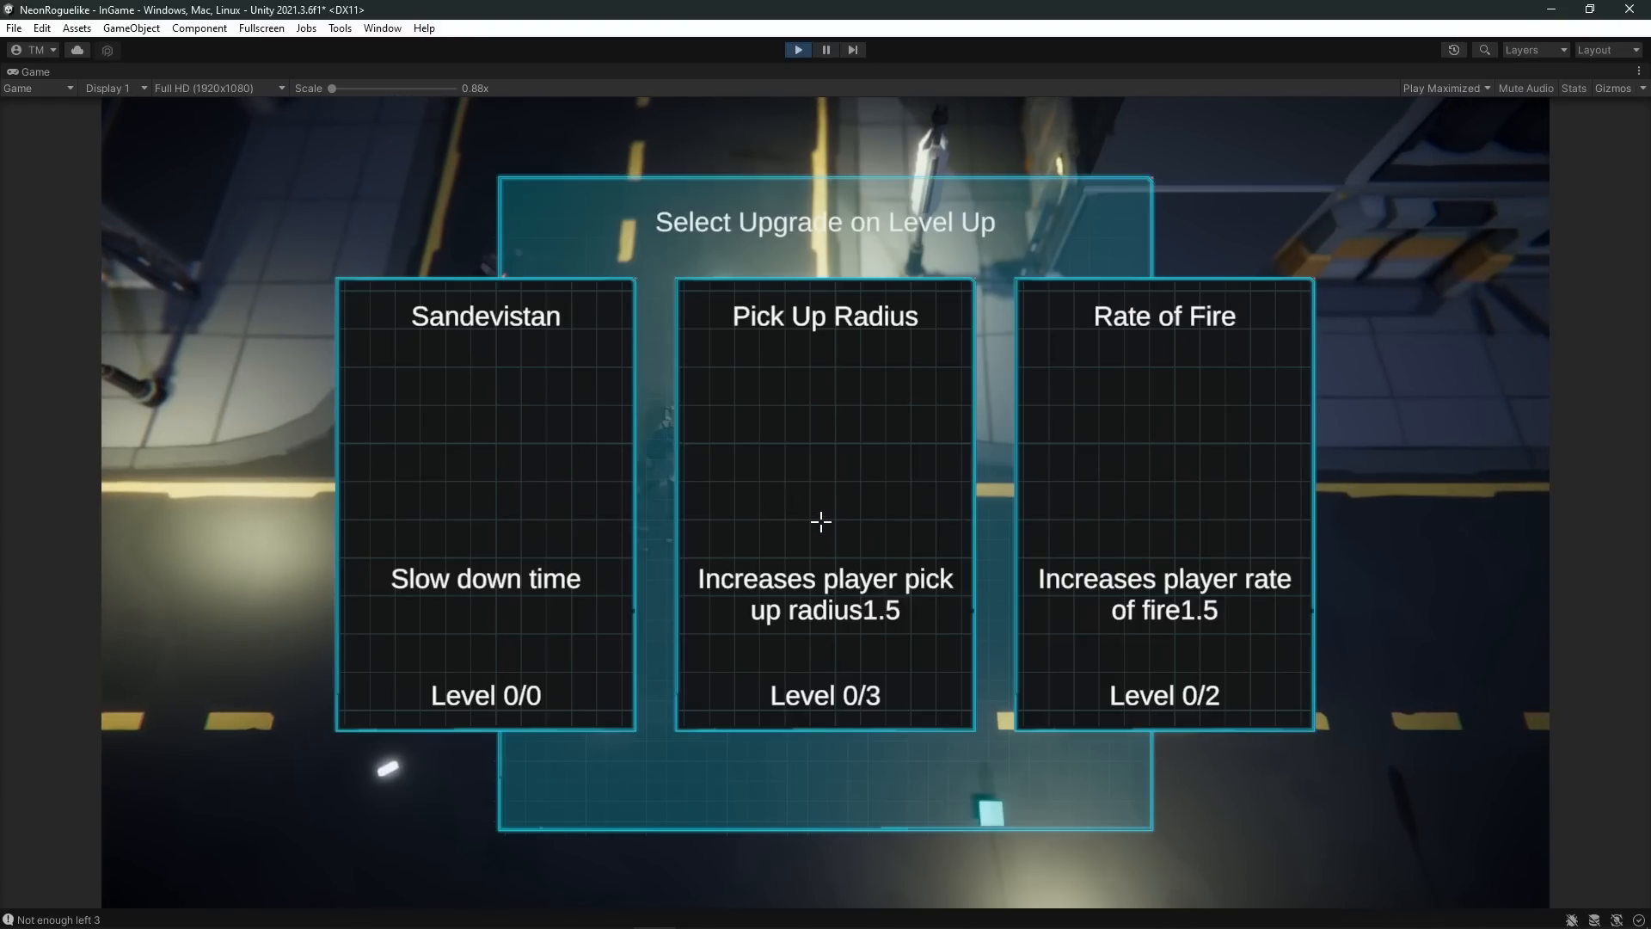
Keep playing until the Select Upgrade panel offers Sandevistan, Pick Up Radius and Rate of Fire.
{"action": "left_click", "coordinate": [485, 500]}
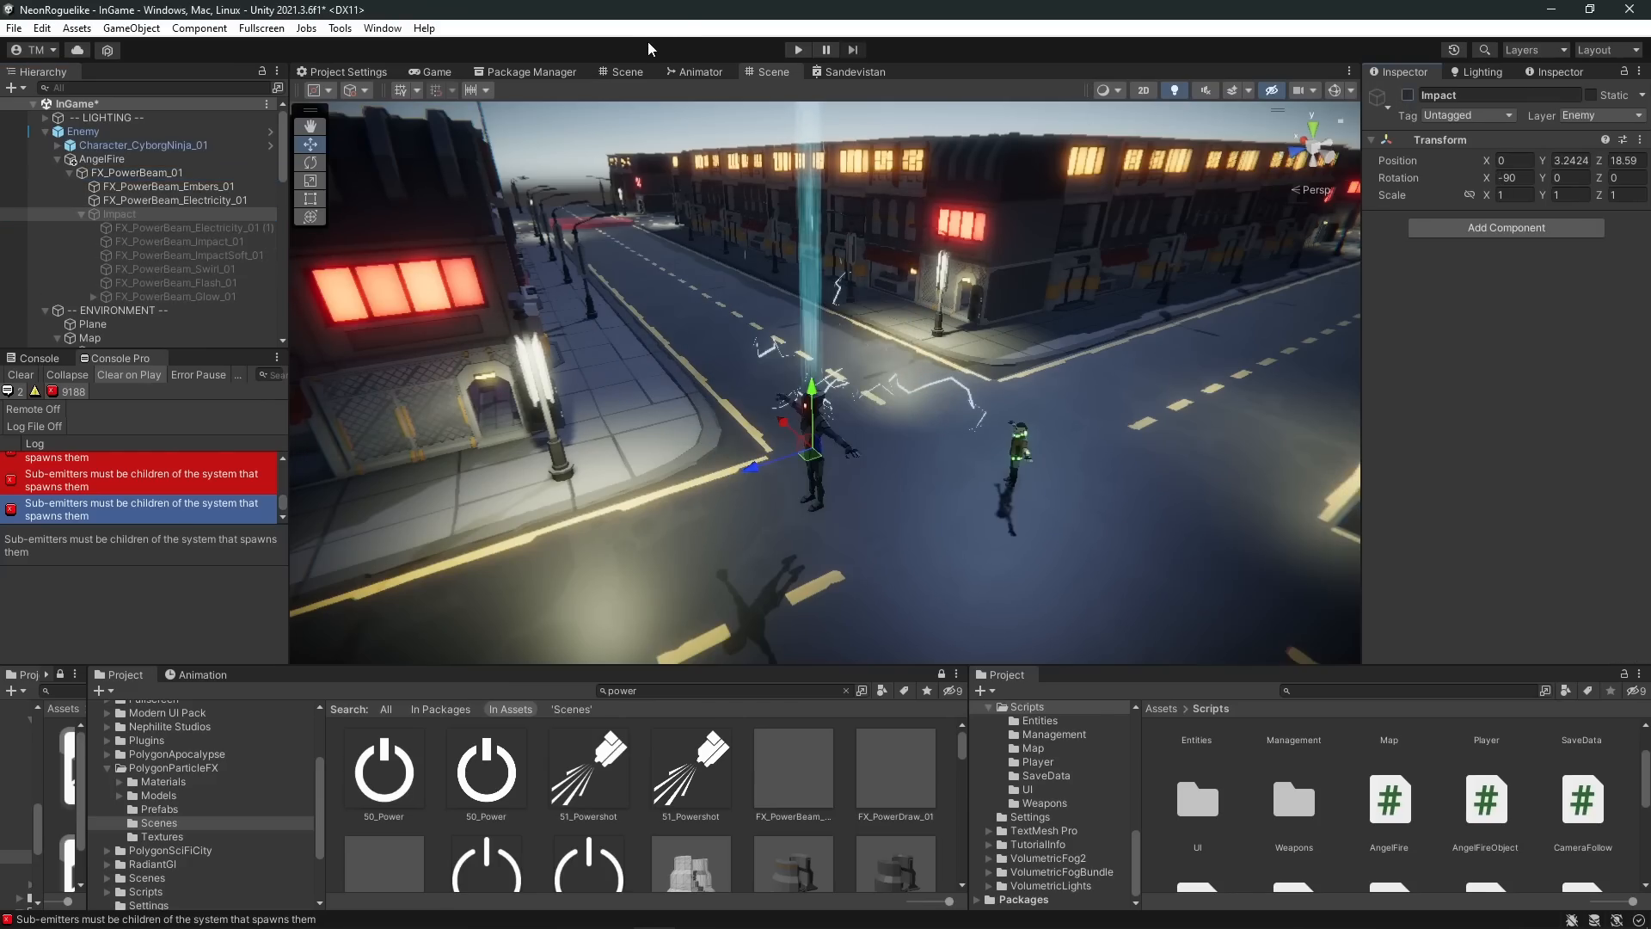
Fire the cyan Angel Fire beam through a cluster of enemies near the player.
{"action": "left_click", "coordinate": [137, 172]}
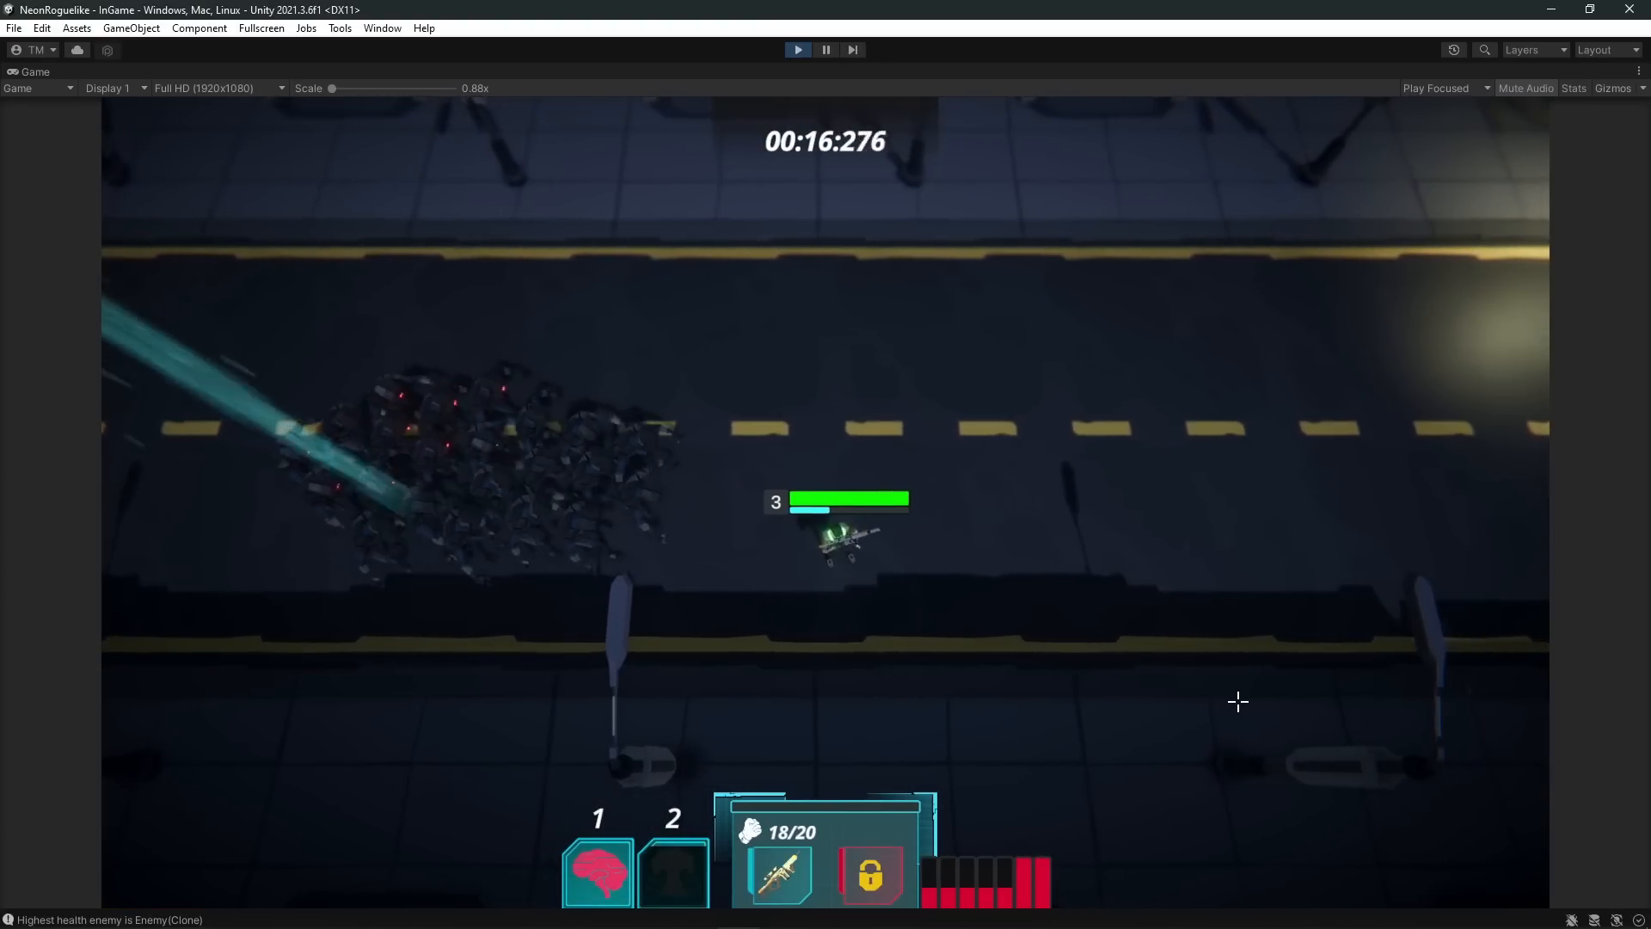
Restart play mode and fight the robot enemies approaching the player.
{"action": "left_click", "coordinate": [825, 50]}
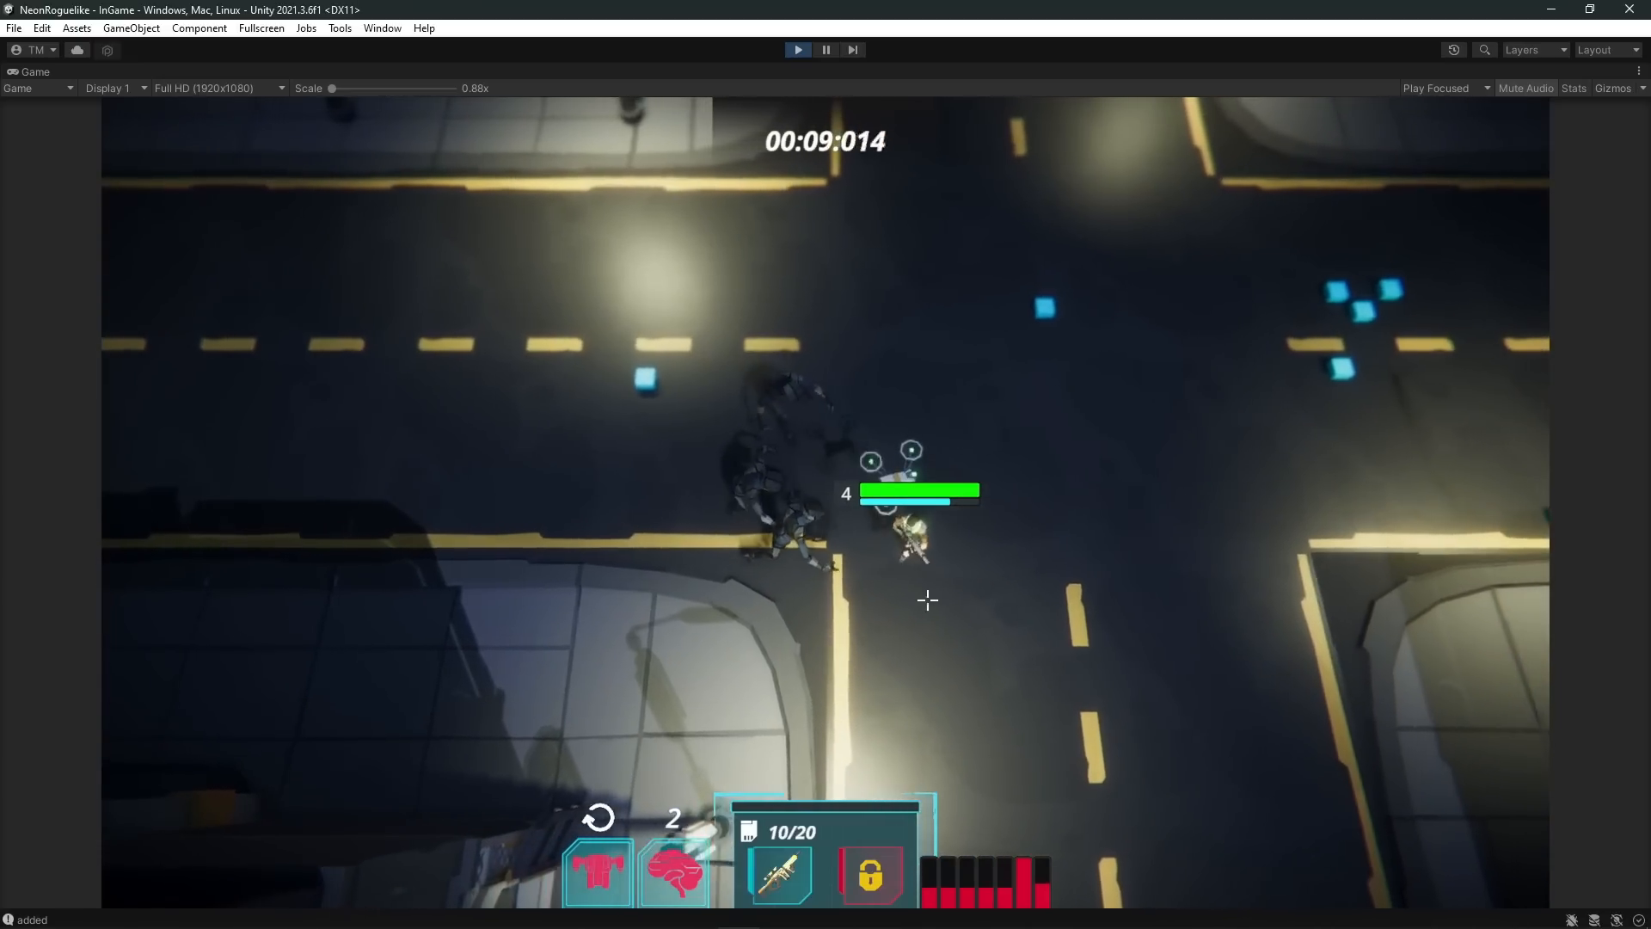
{"action": "left_click", "coordinate": [35, 71]}
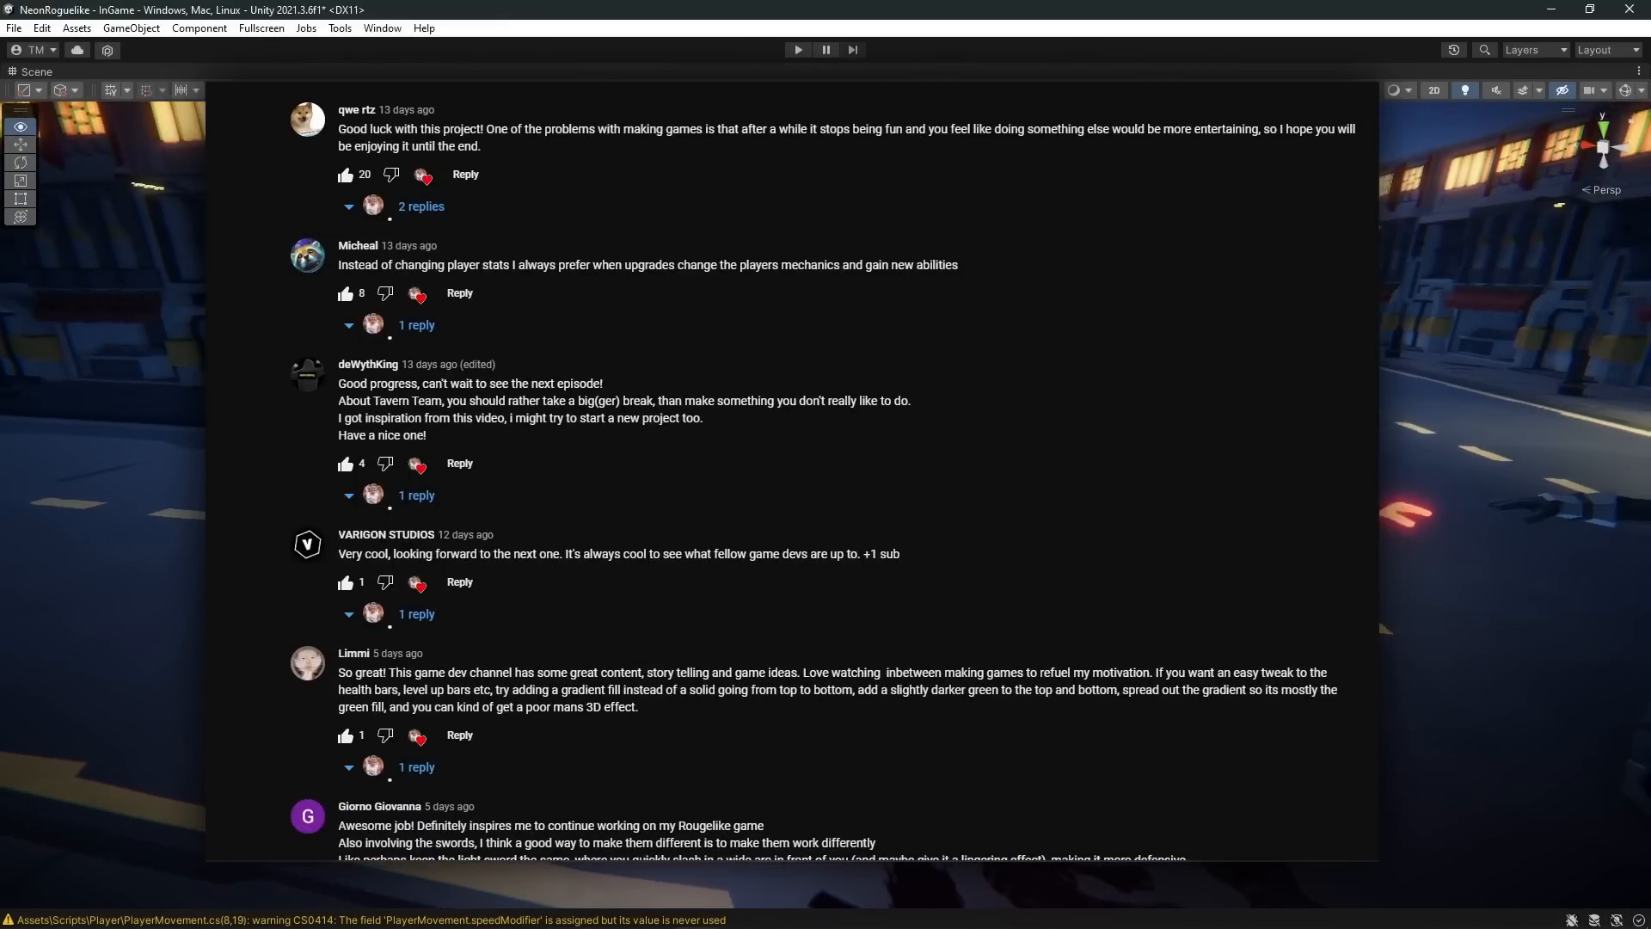
{"action": "scroll", "scroll_direction": "down", "scroll_amount": 3}
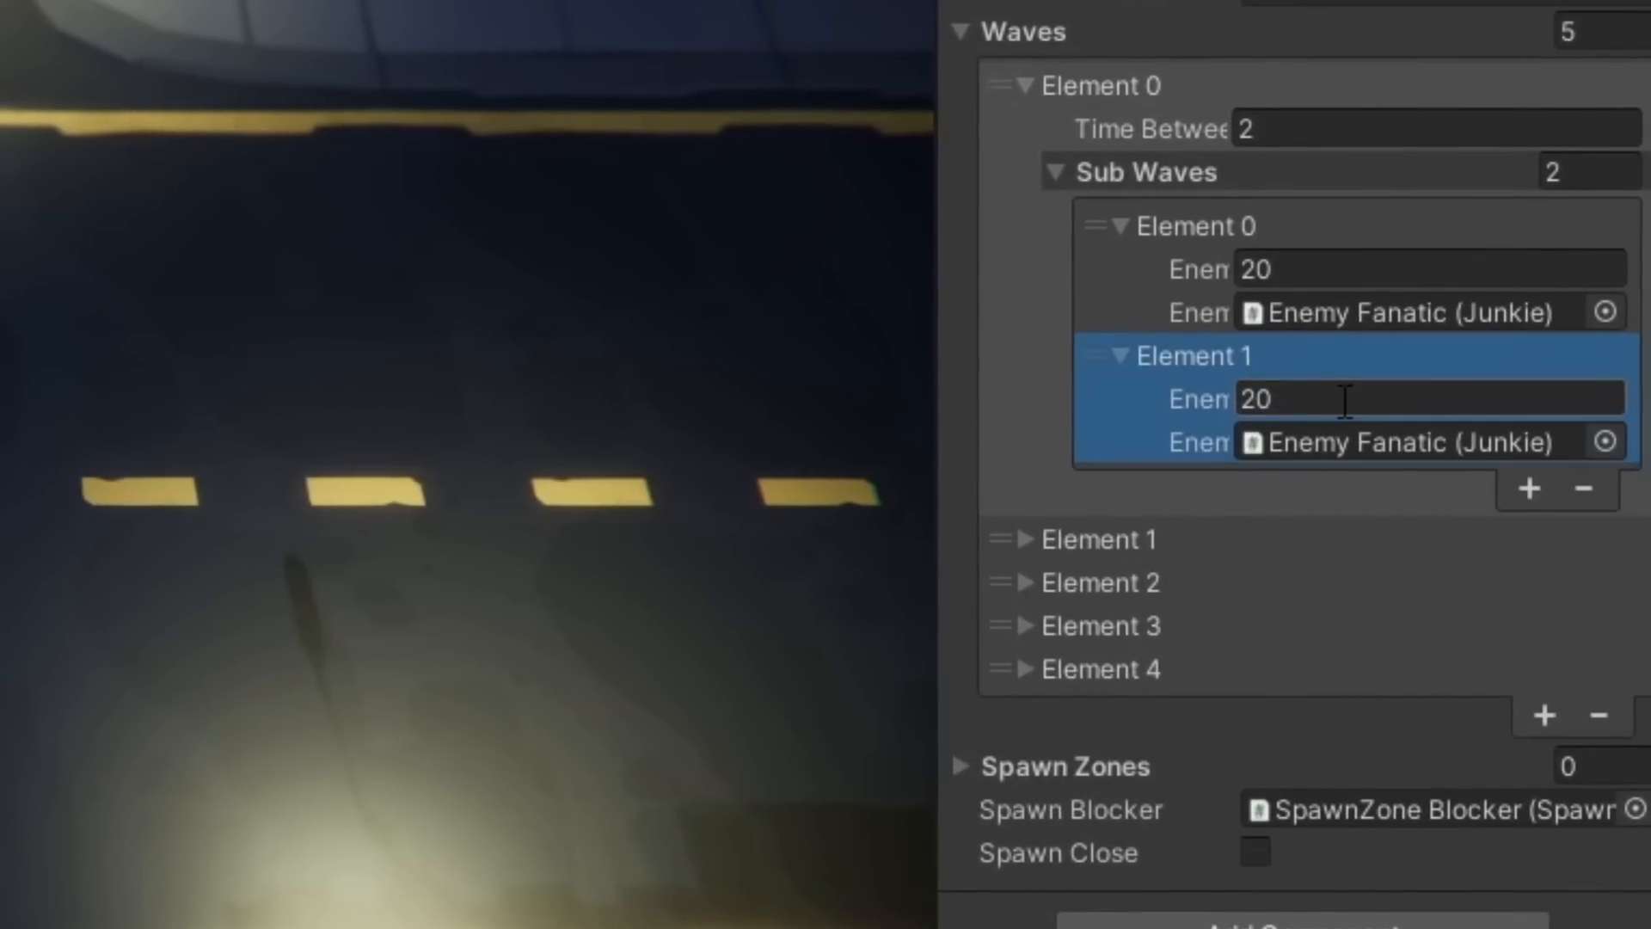
Set Sub Wave Element 1 to 50 Fanatics and Element 0's Time Between to 0.5.
{"action": "type", "text": "50"}
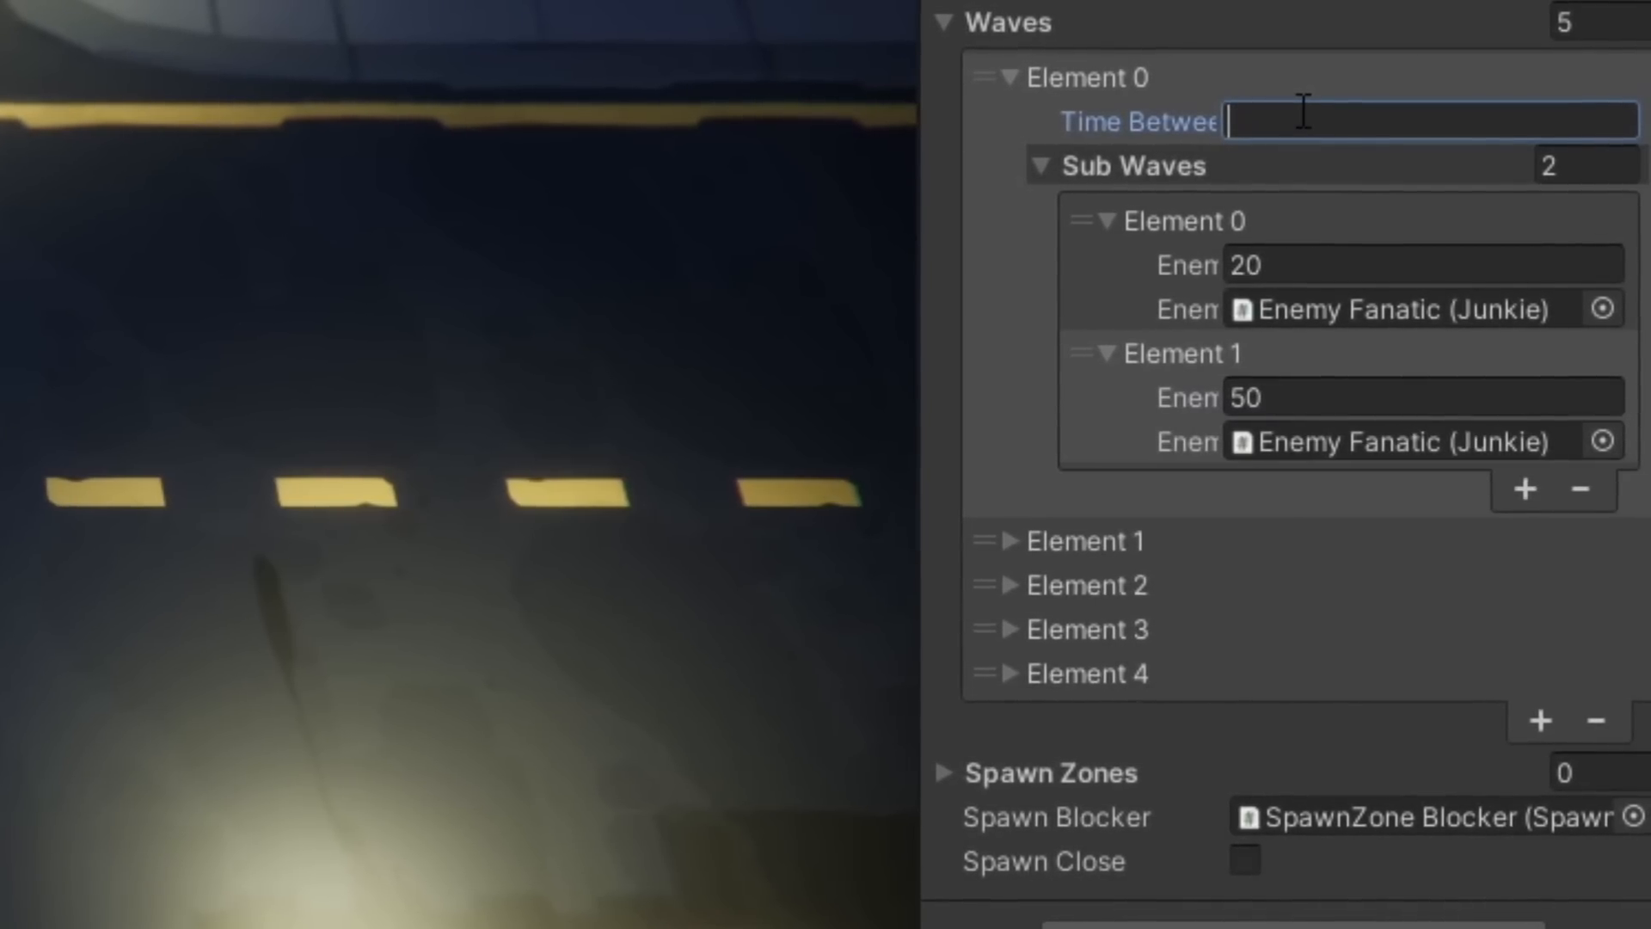
{"action": "type", "text": "0.5"}
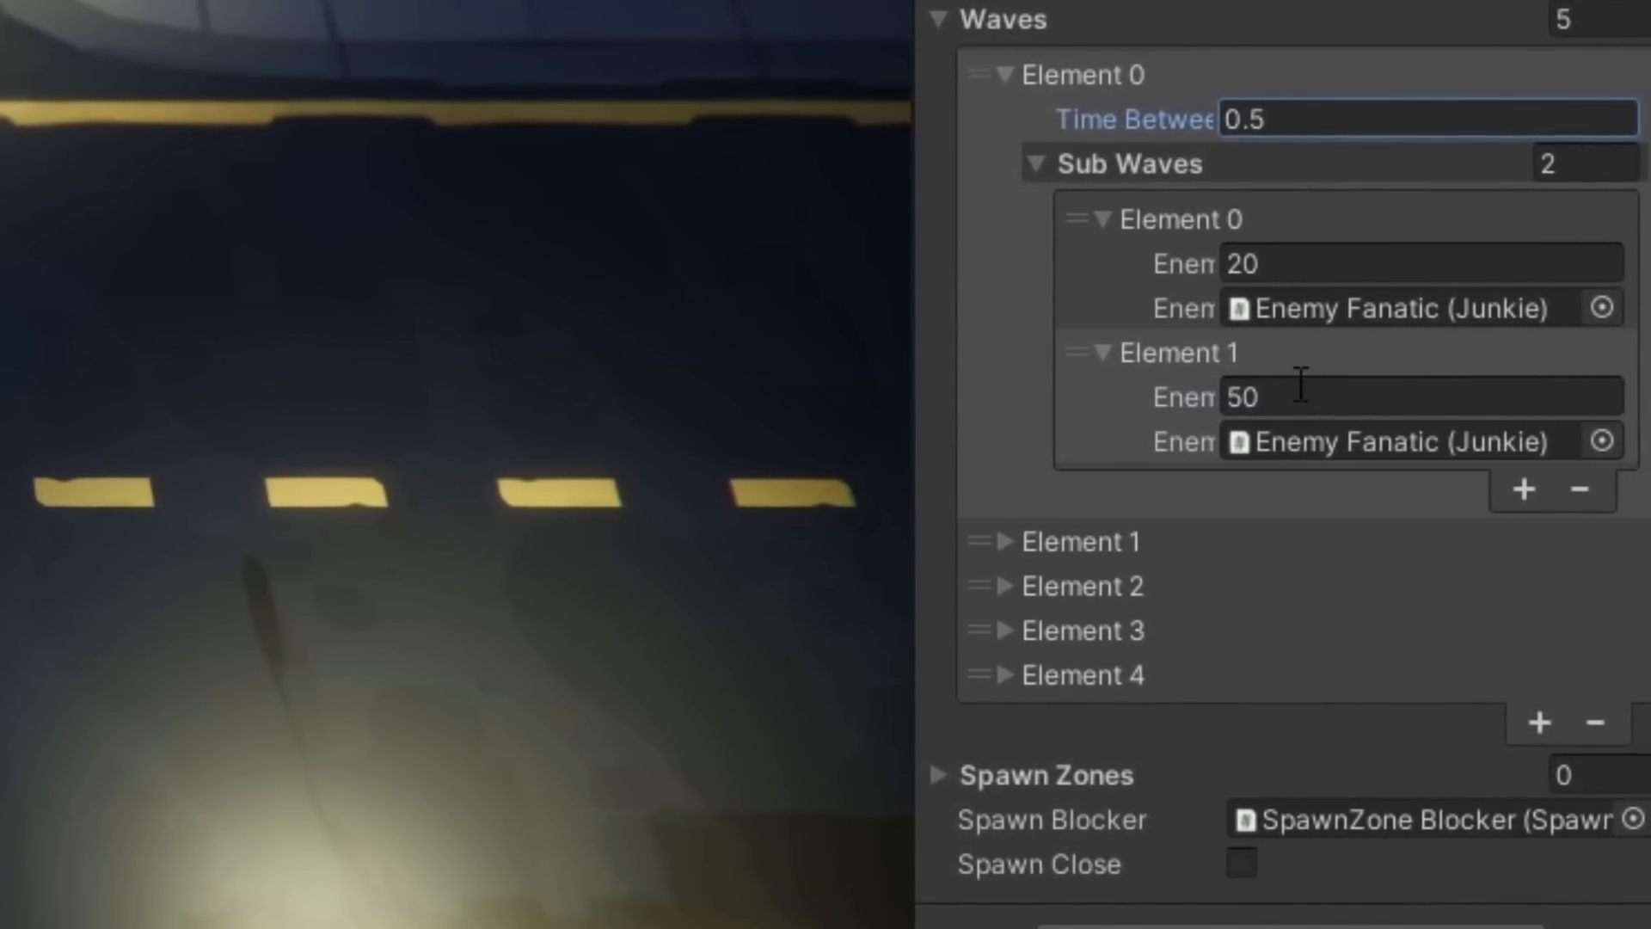
{"action": "left_click", "coordinate": [1411, 441]}
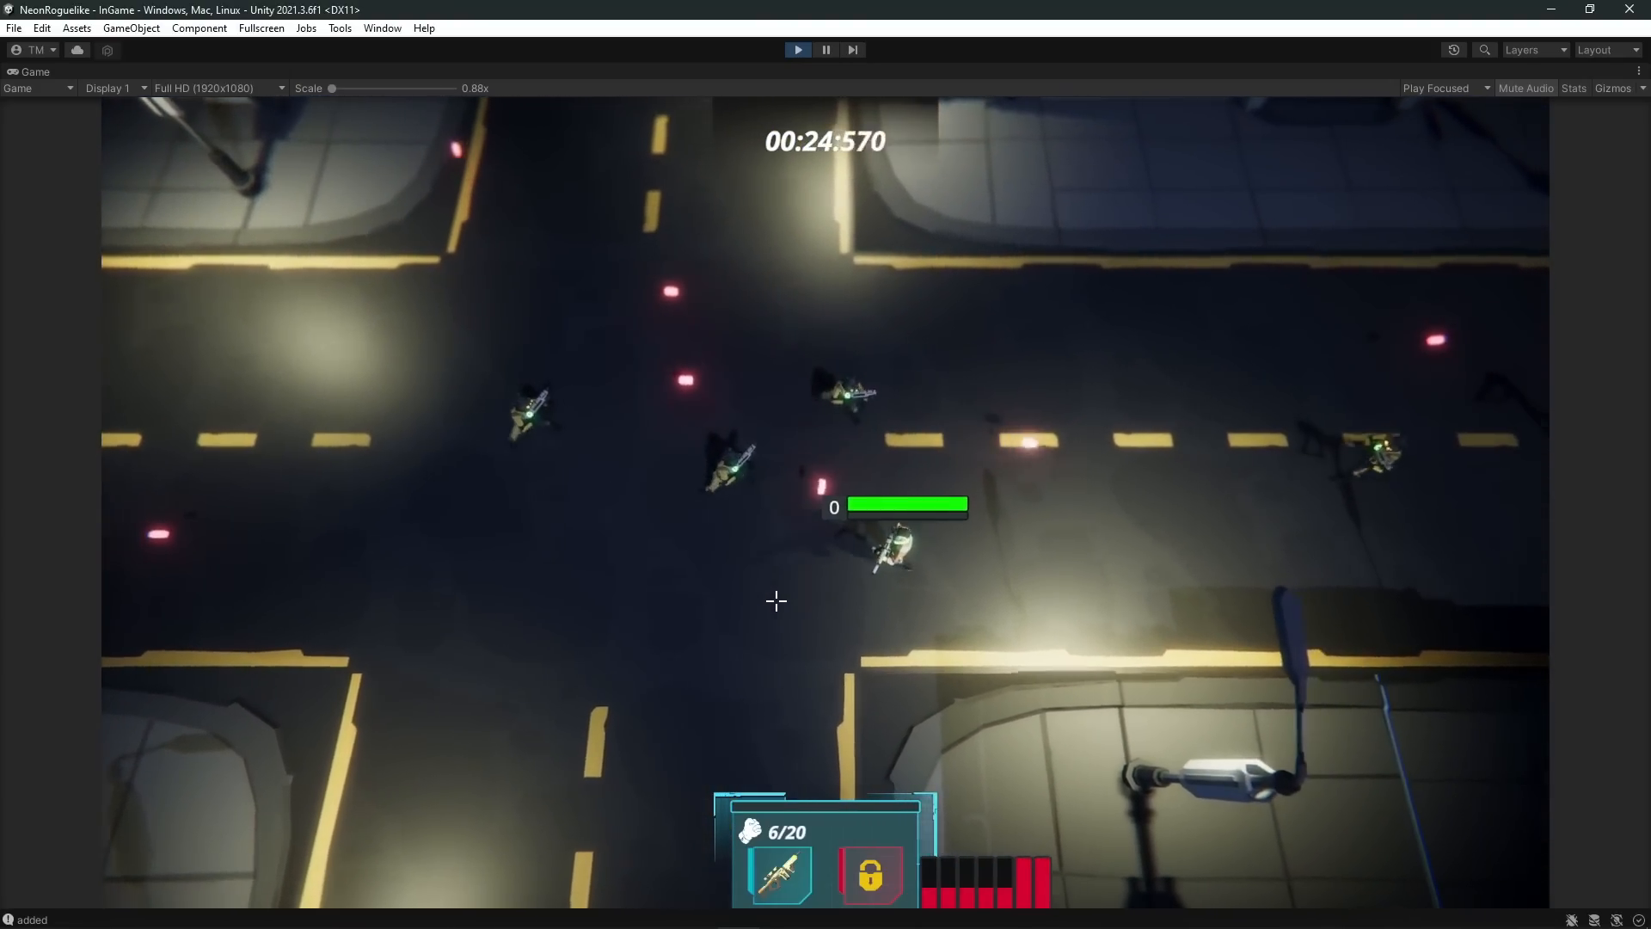
Enter Play mode to watch the retuned enemy waves spawn around the player.
{"action": "left_click", "coordinate": [826, 50]}
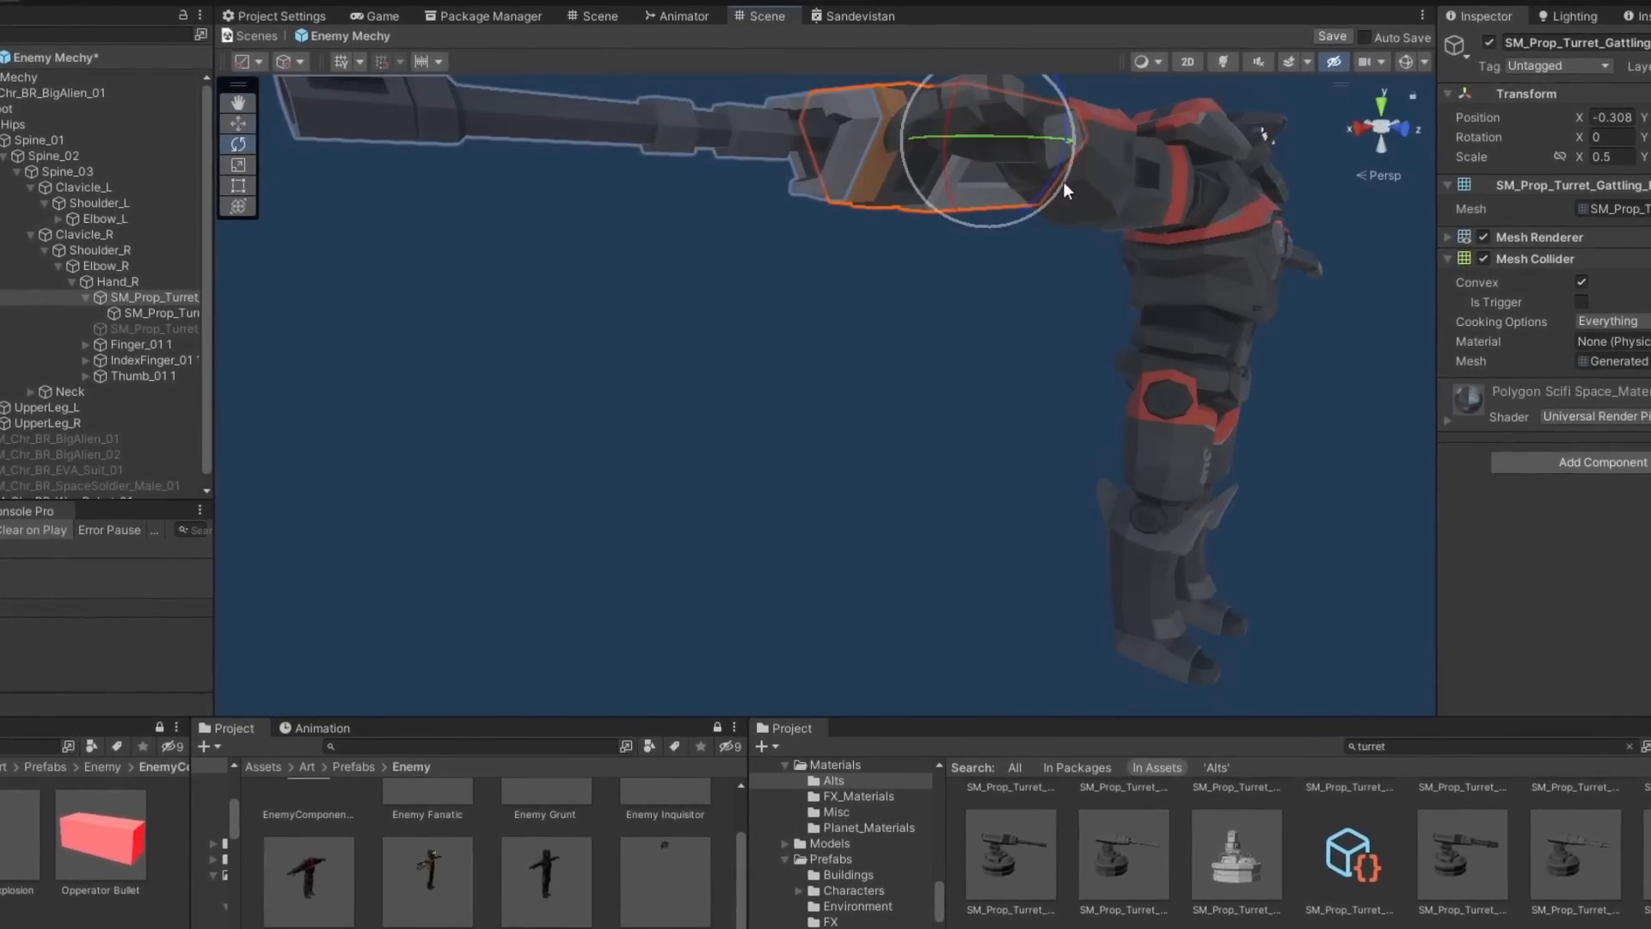
Playtest the Enemy Mechy with the SM_Prop_Turret gun mounted on Hand_R.
{"action": "left_click", "coordinate": [797, 49]}
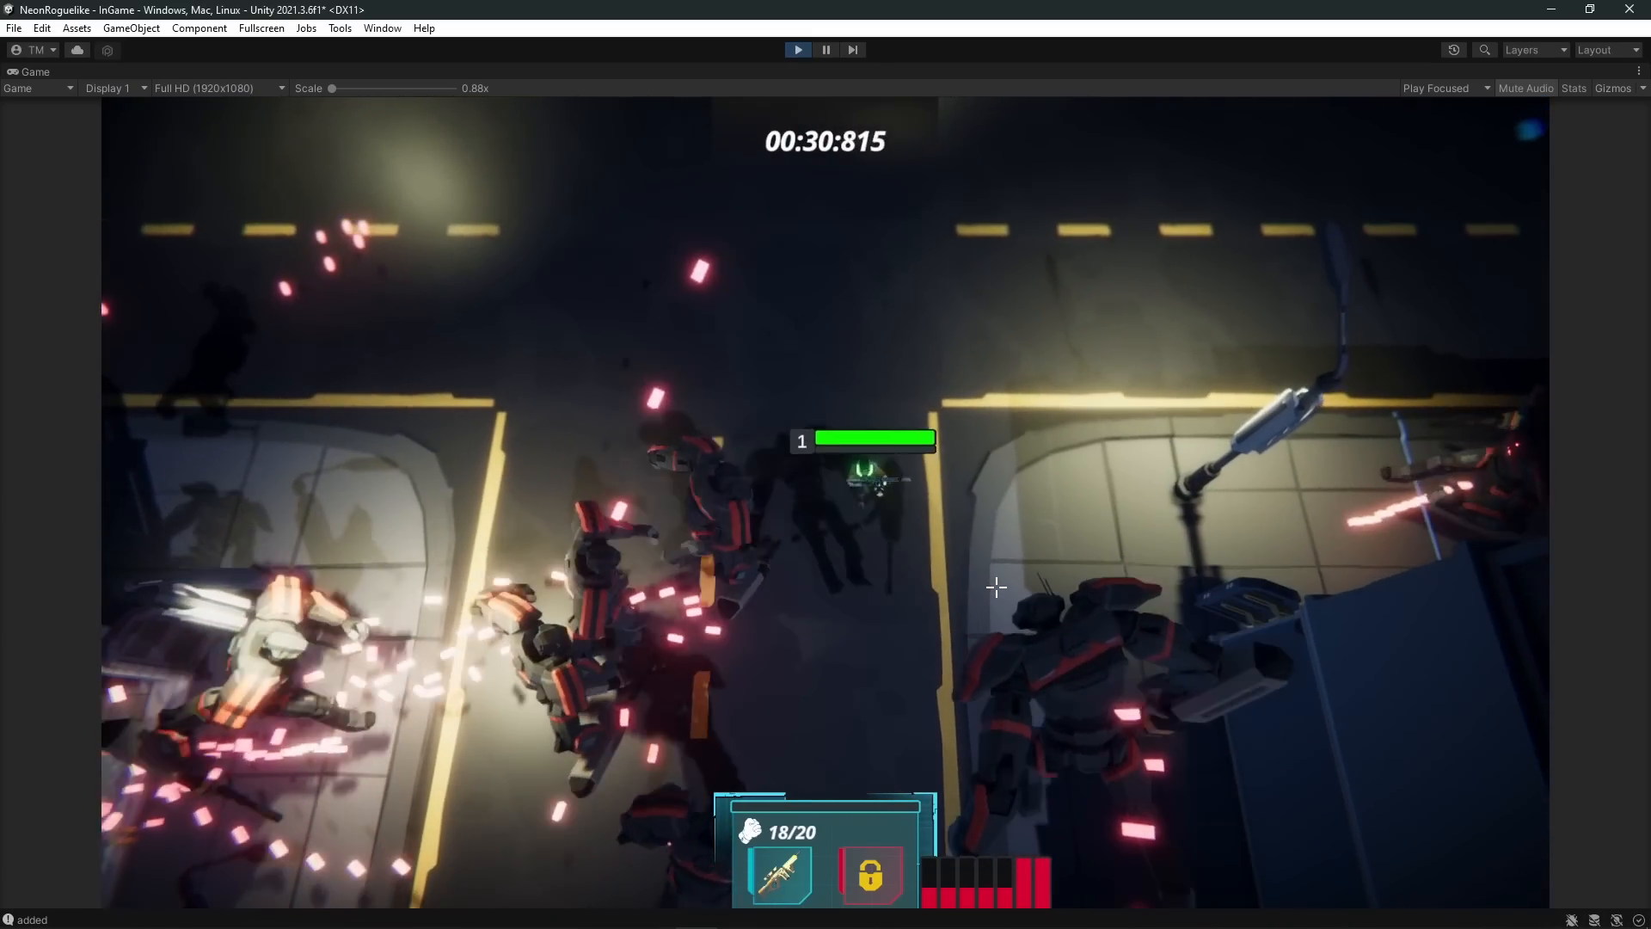
{"action": "left_click", "coordinate": [35, 72]}
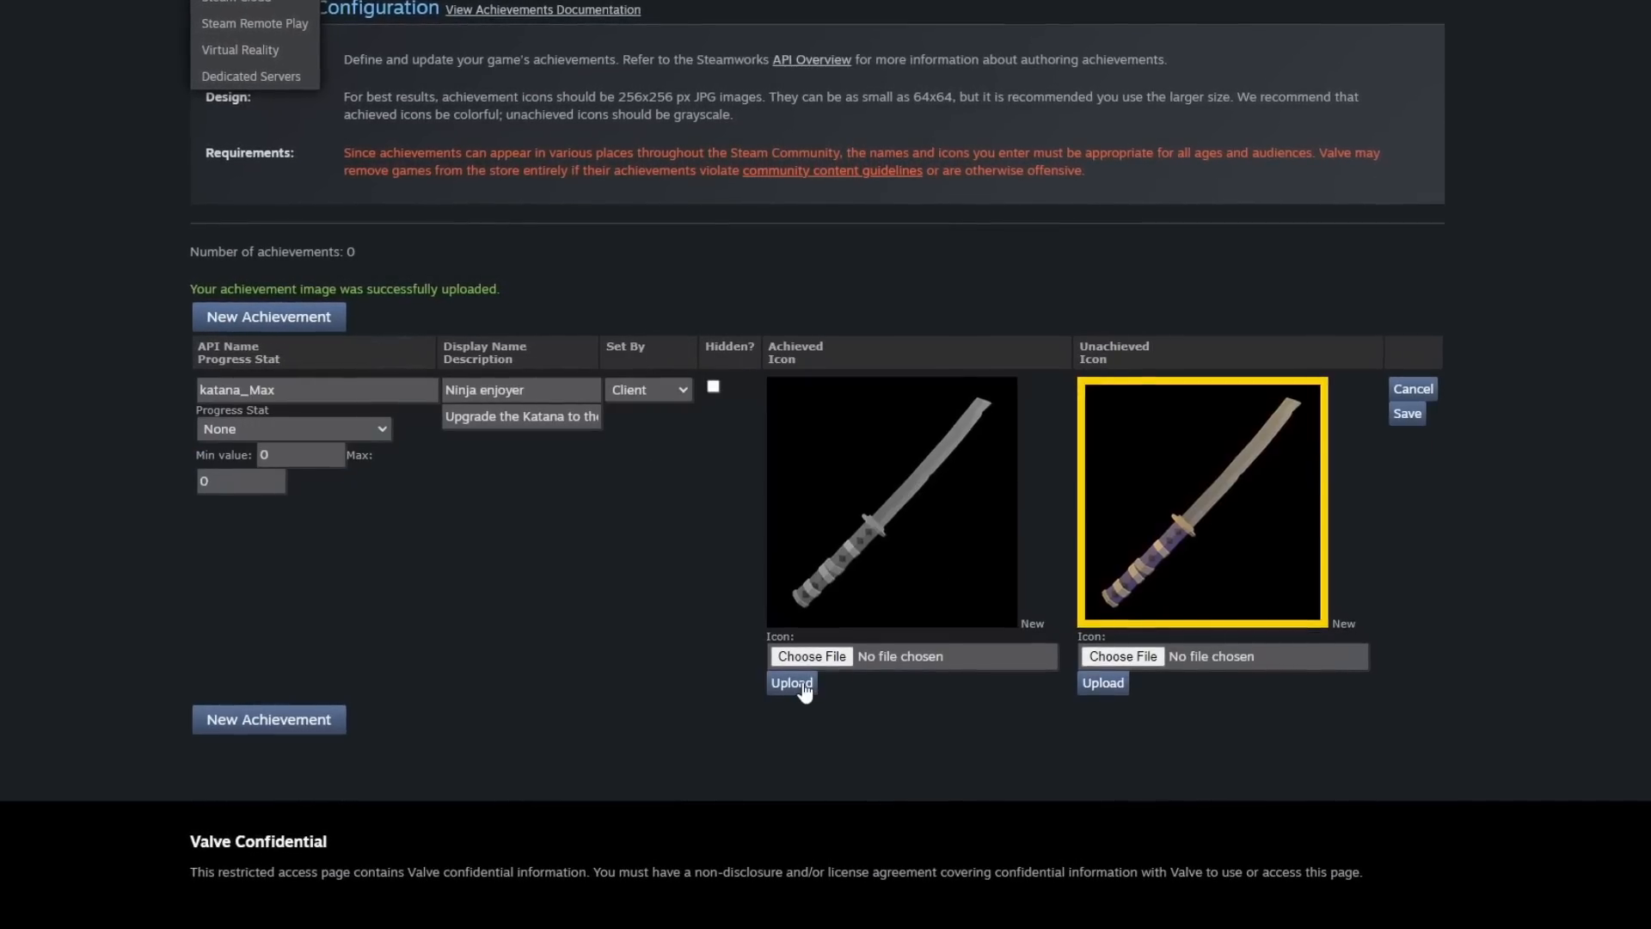
Upload the unlocked katana icon and save the katana_Max 'Ninja enjoyer' achievement.
{"action": "left_click", "coordinate": [789, 682]}
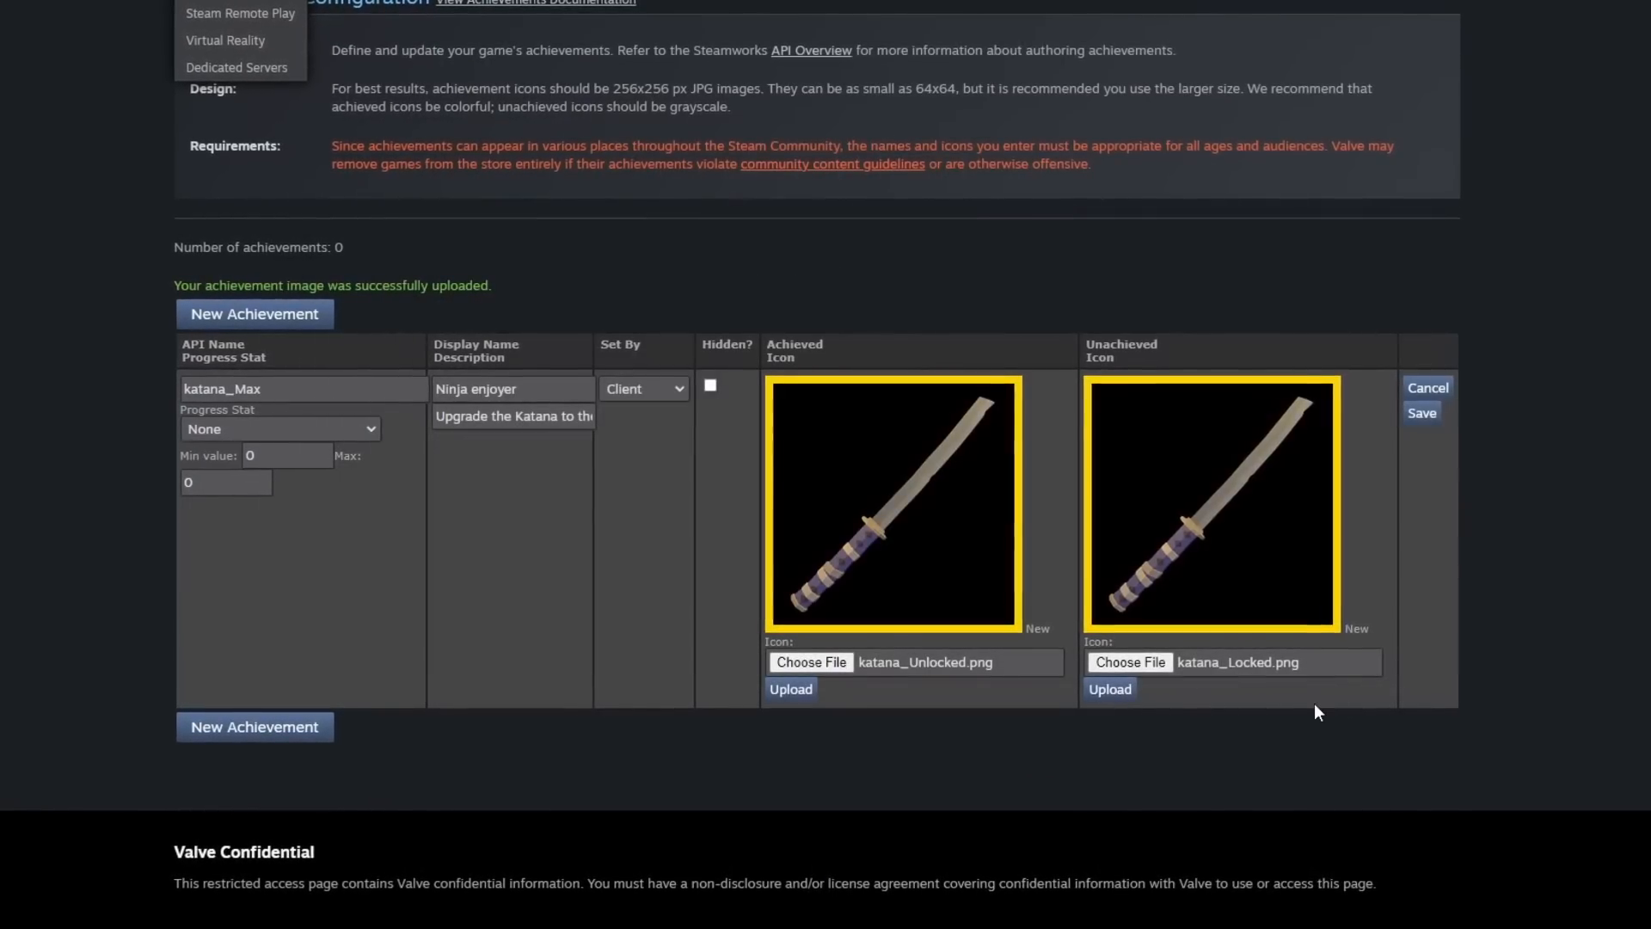
{"action": "left_click", "coordinate": [1421, 412]}
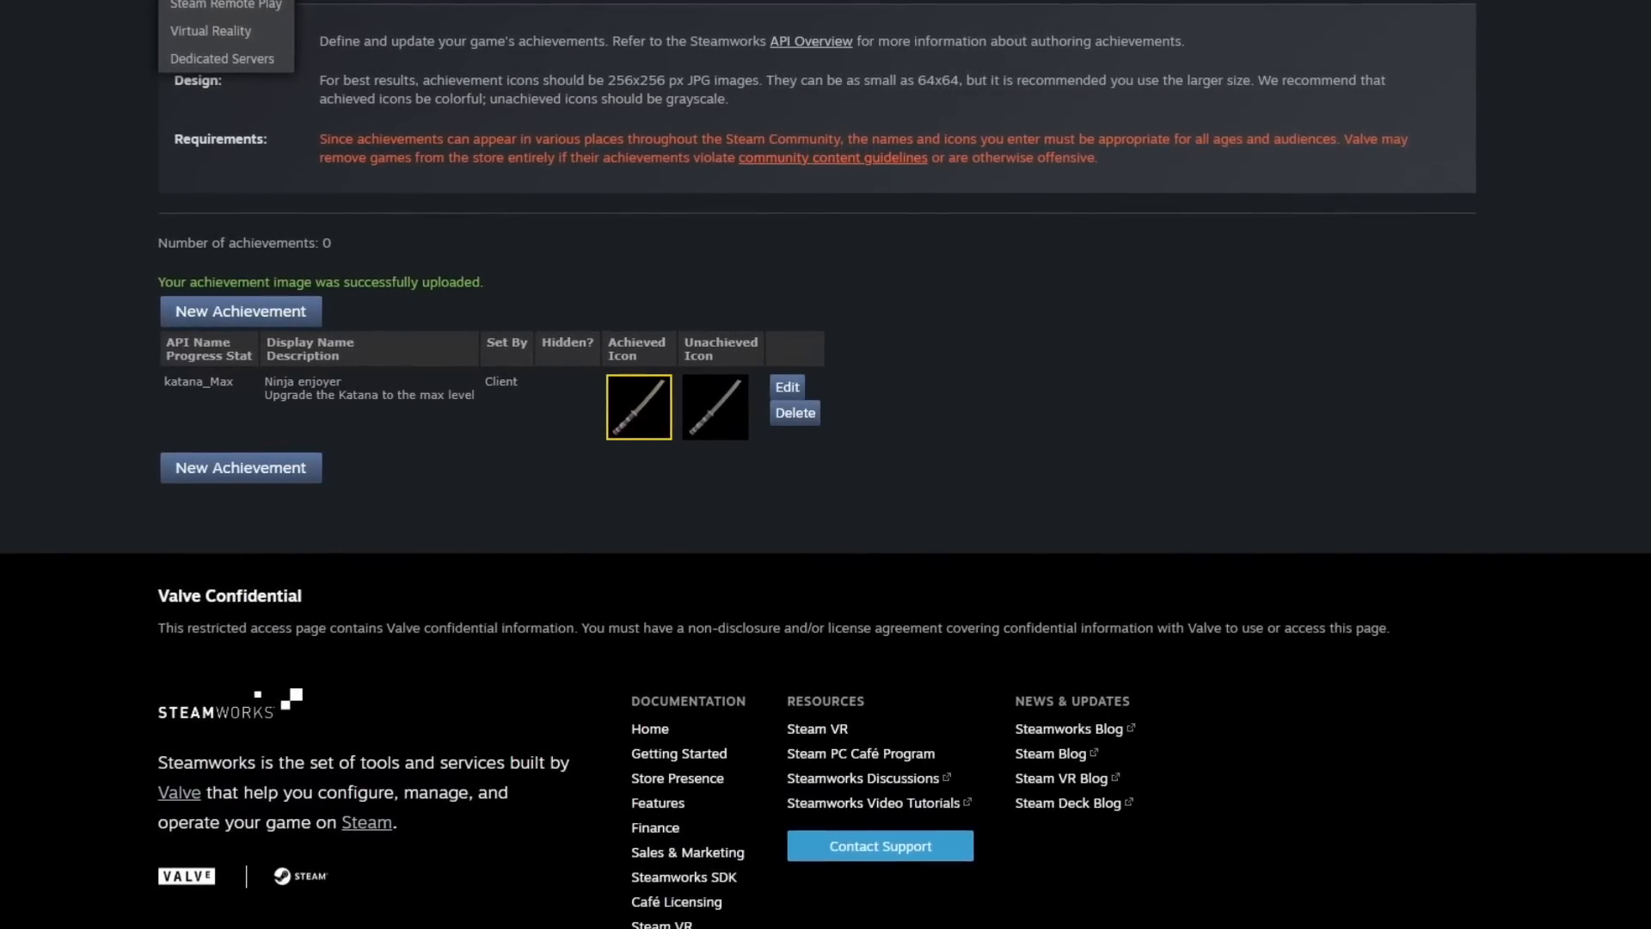